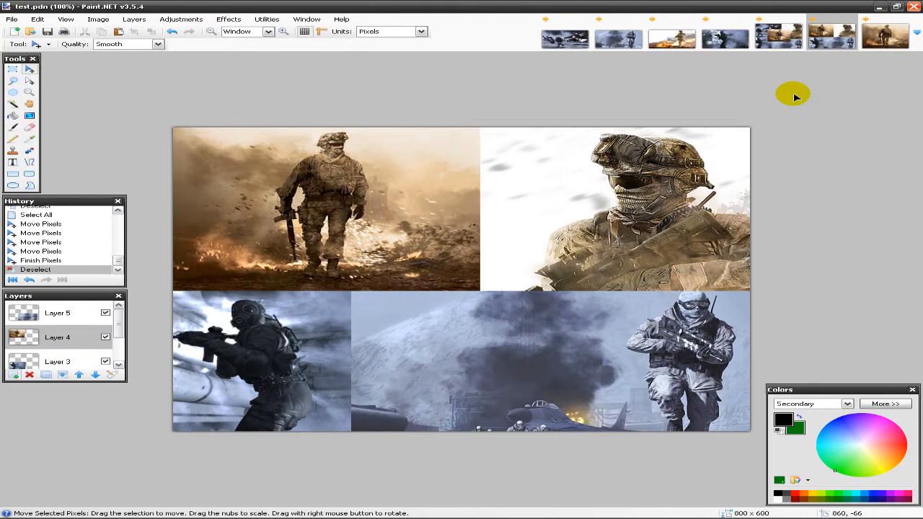
pyautogui.moveTo(130, 267)
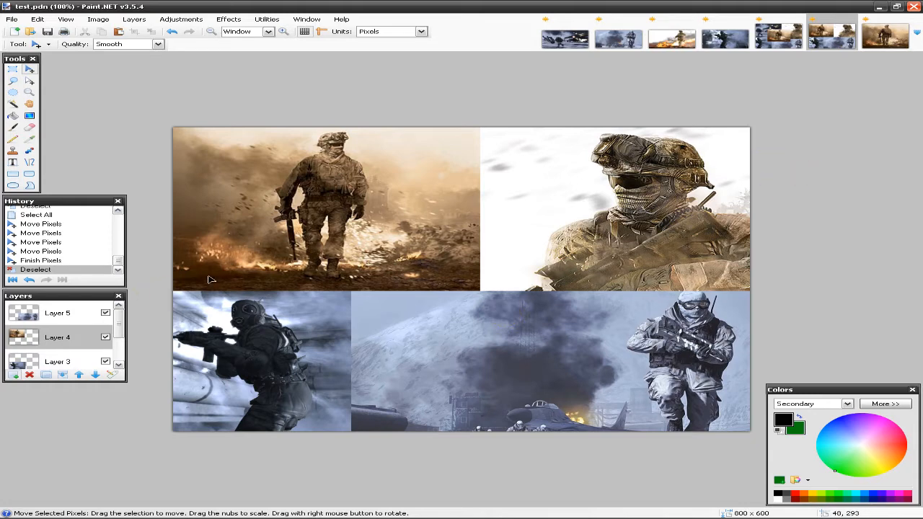
pyautogui.moveTo(525, 387)
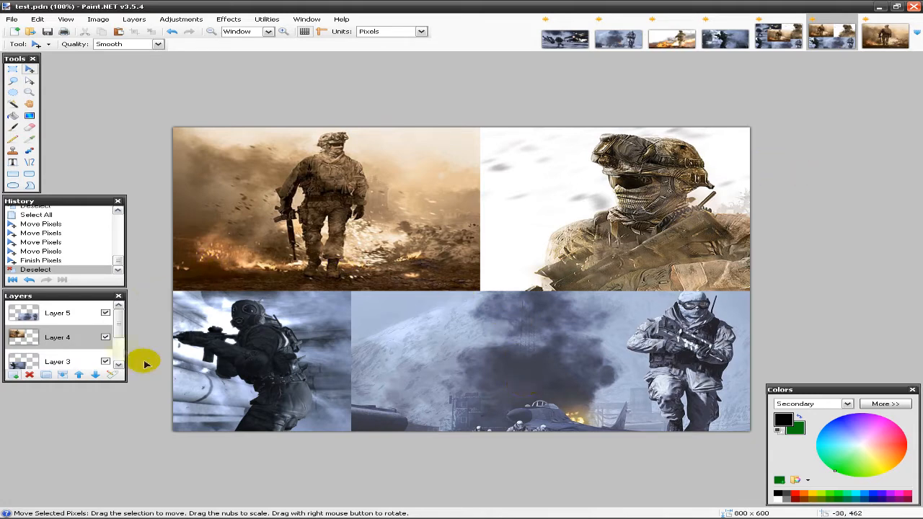
pyautogui.moveTo(586, 381)
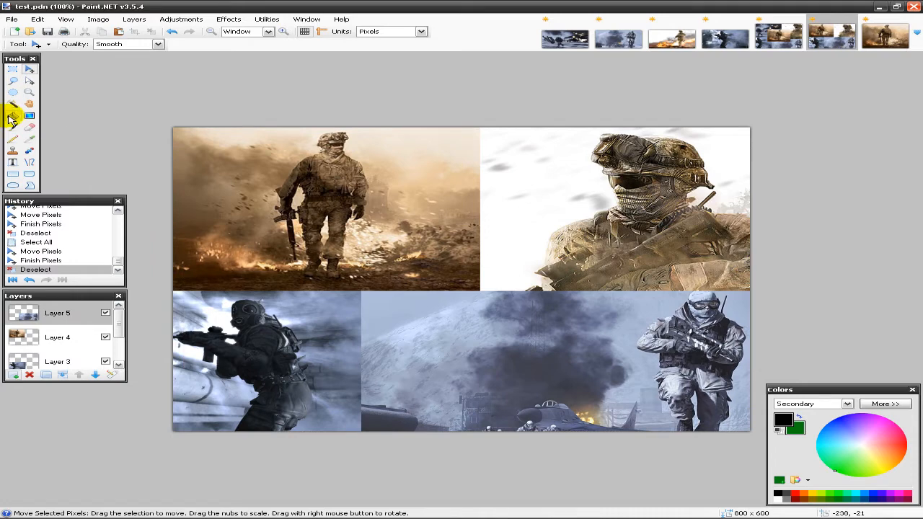
pyautogui.moveTo(13, 115)
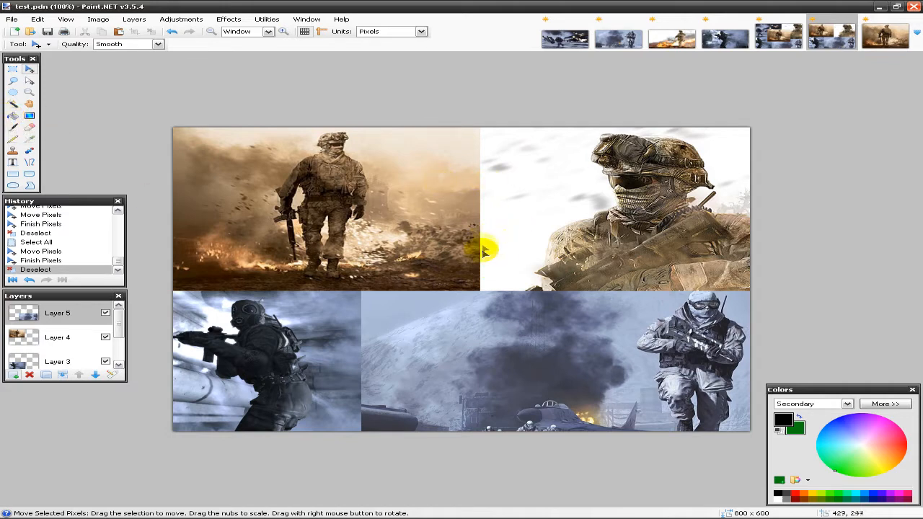
pyautogui.moveTo(487, 225)
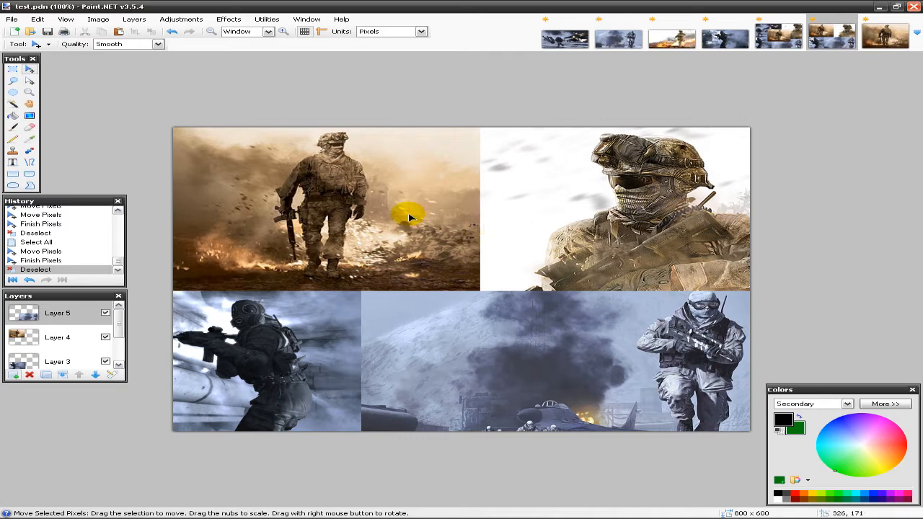
pyautogui.moveTo(465, 189)
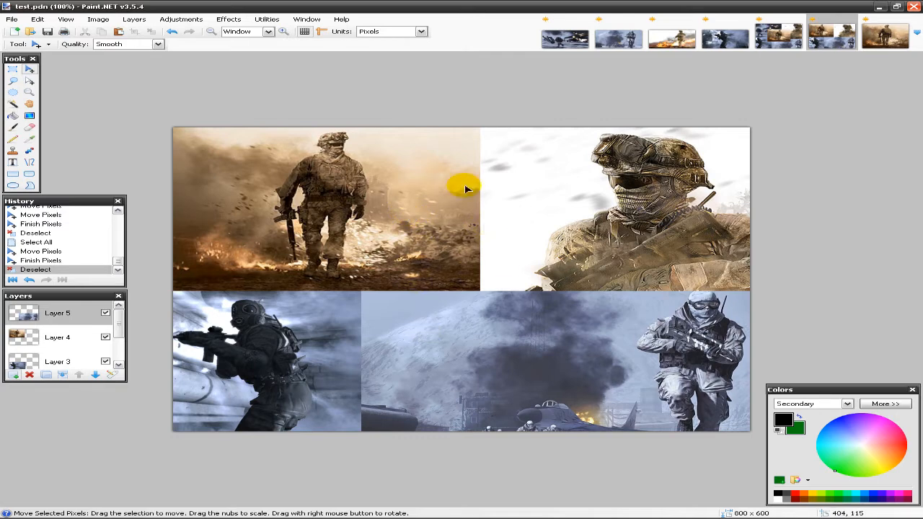
pyautogui.moveTo(43, 128)
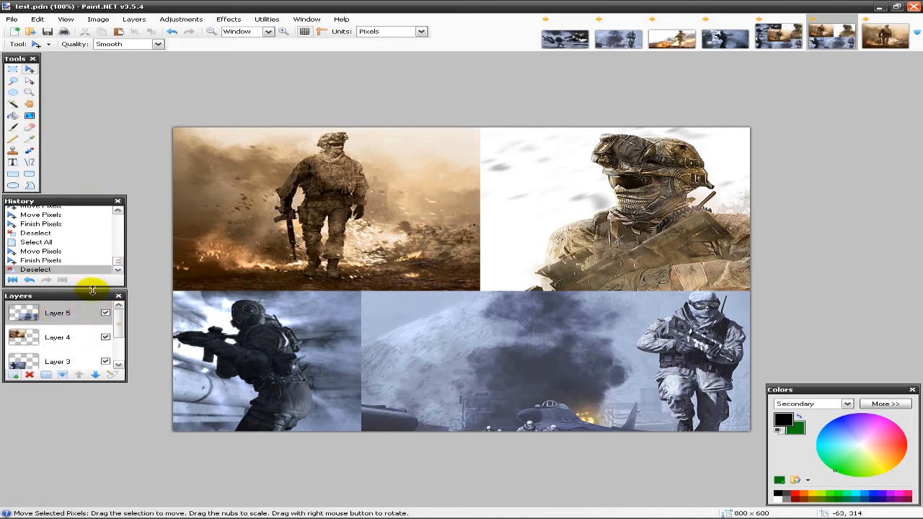
pyautogui.moveTo(518, 424)
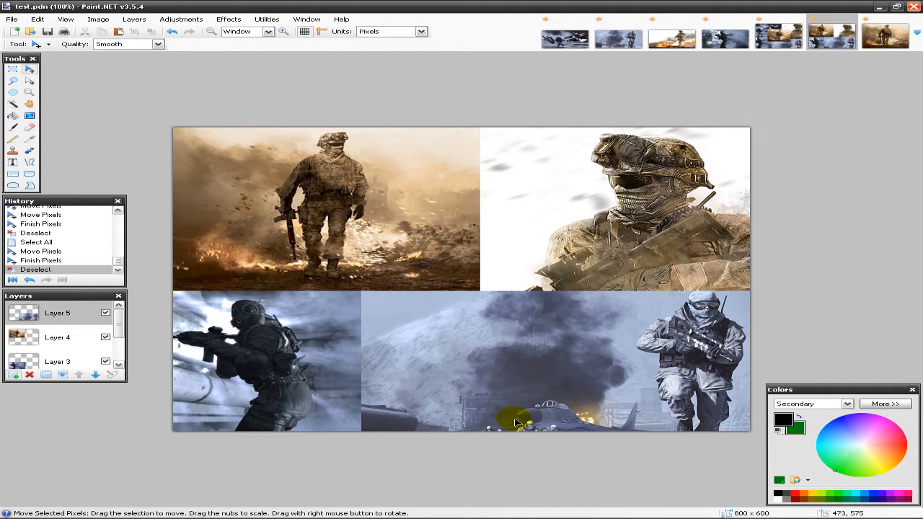
pyautogui.moveTo(706, 357)
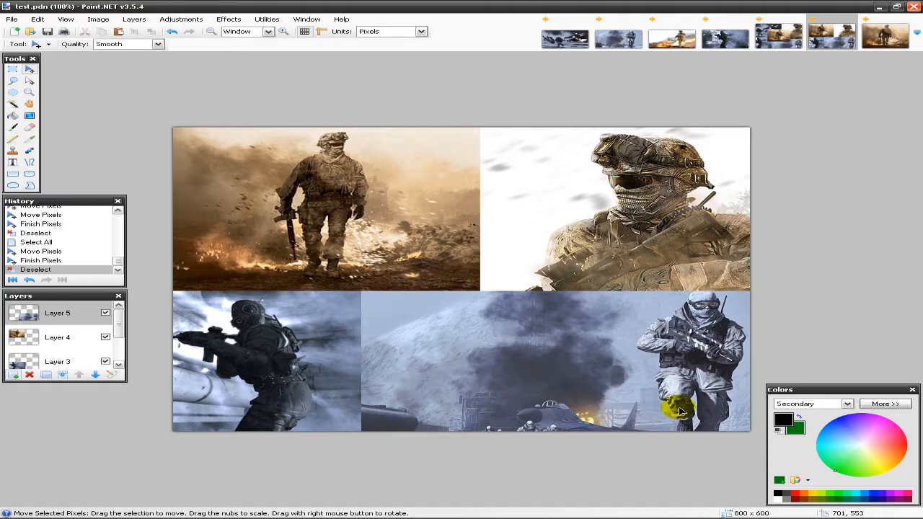
# Nudge a photo to close the gap, then select the Gradient tool
pyautogui.moveTo(681, 411); pyautogui.dragTo(671, 375)
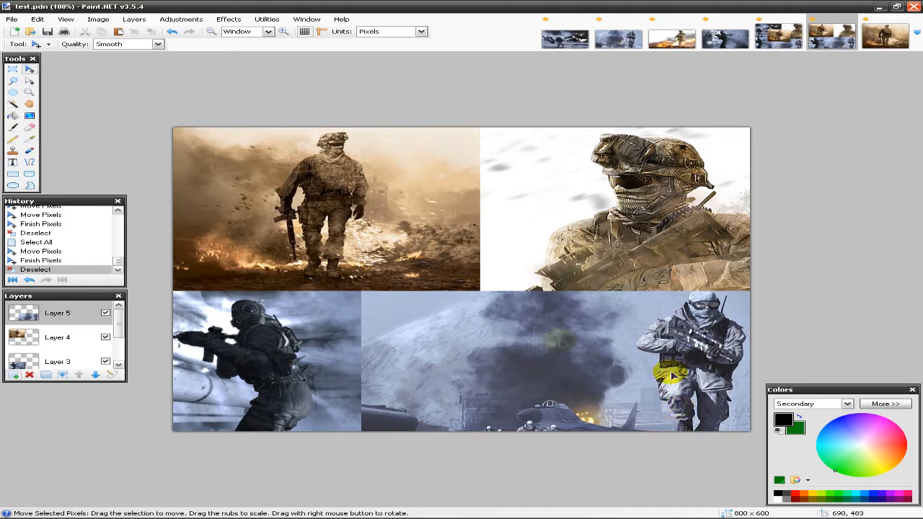
pyautogui.click(30, 116)
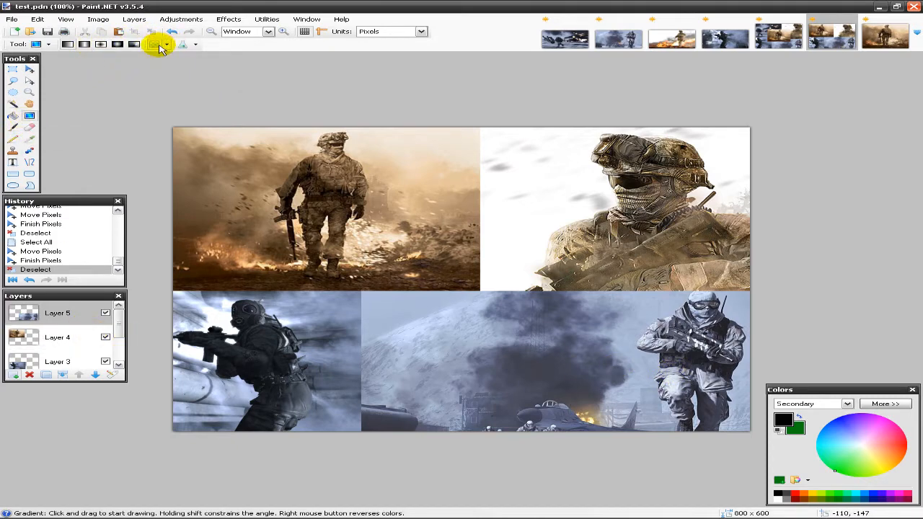
# Switch the gradient tool to Transparency mode
pyautogui.click(166, 44)
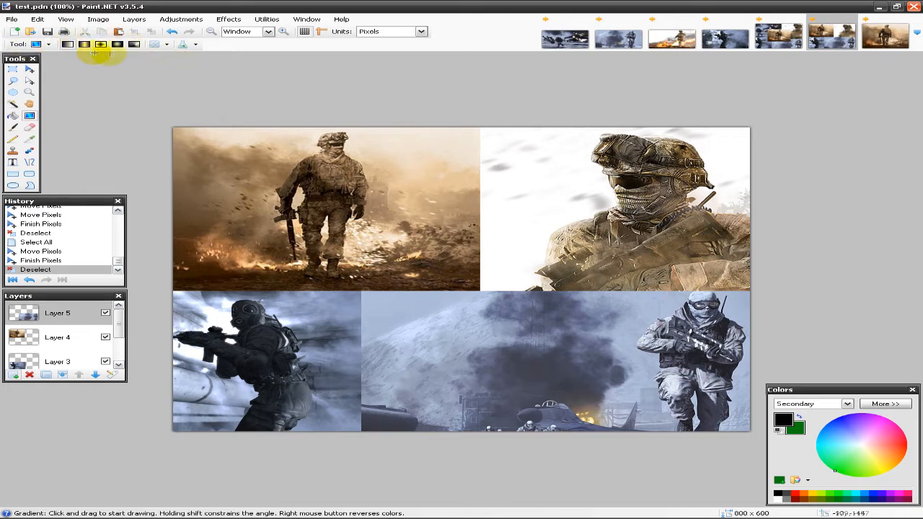
pyautogui.moveTo(117, 128)
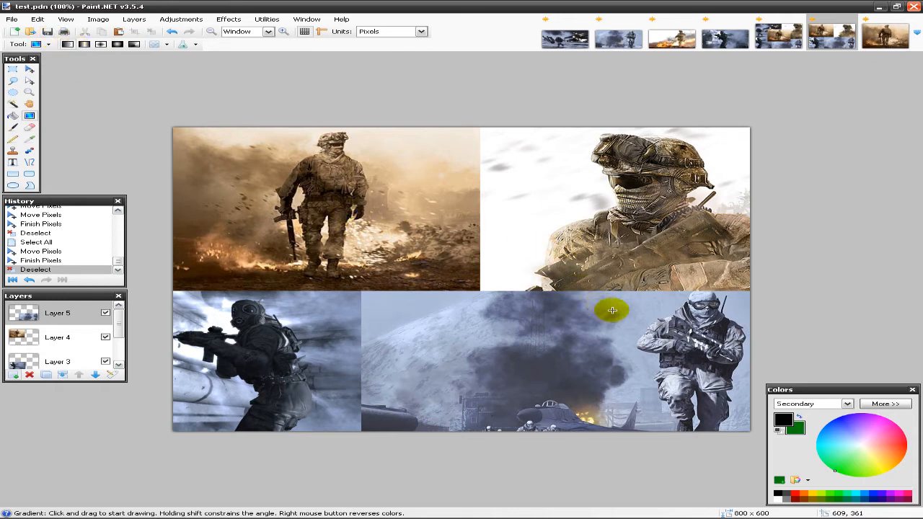
pyautogui.moveTo(620, 303)
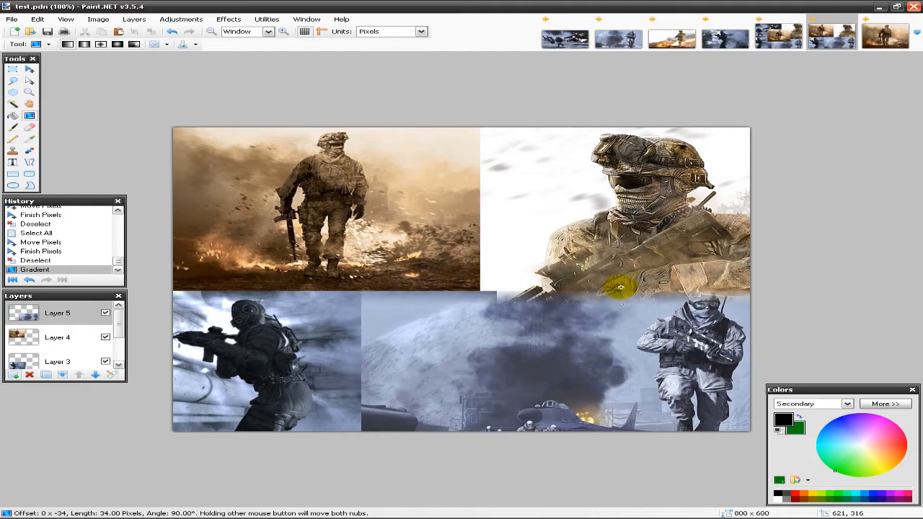
# Redraw the transparency fade at an angle across the armed soldier photo over the bottom row
pyautogui.moveTo(621, 289); pyautogui.dragTo(618, 290)
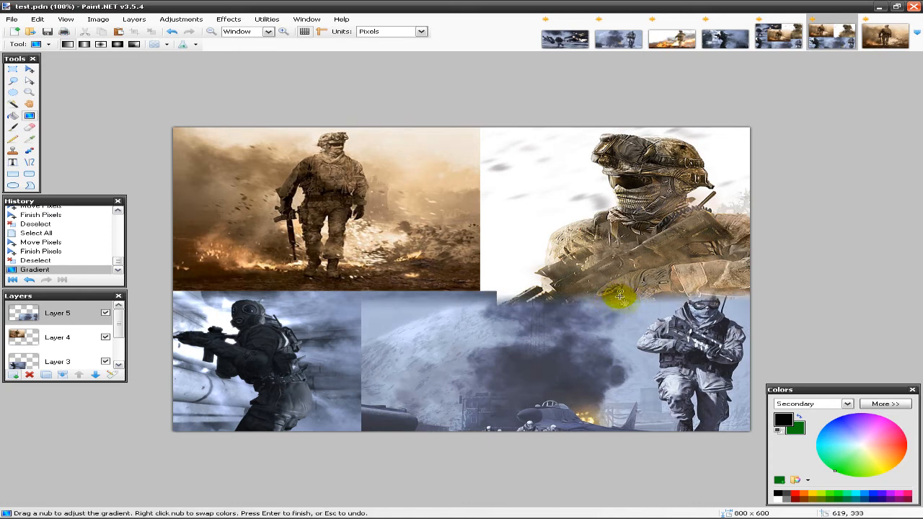
pyautogui.moveTo(619, 295); pyautogui.dragTo(519, 334)
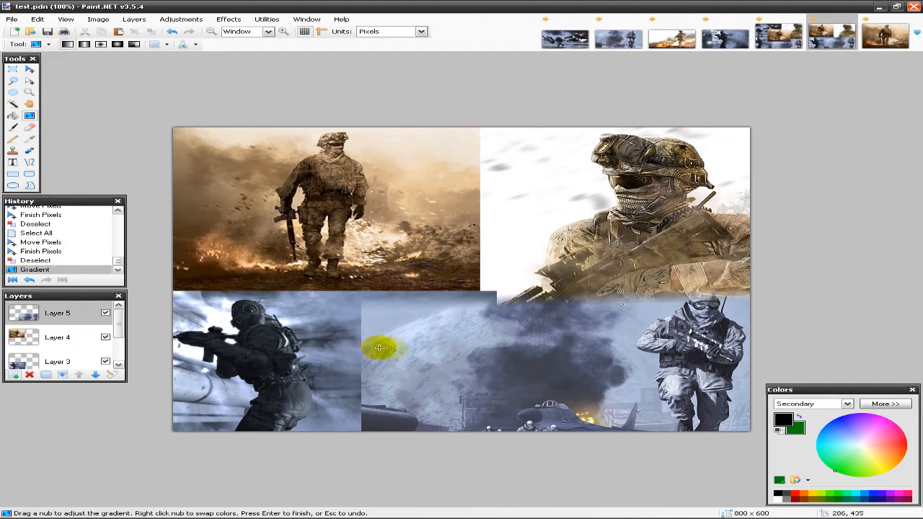
pyautogui.moveTo(379, 348); pyautogui.dragTo(584, 340)
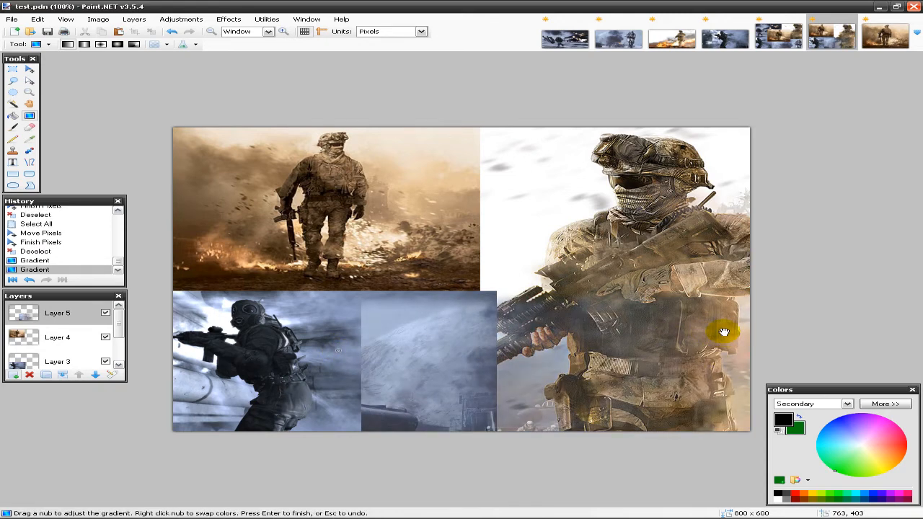
pyautogui.moveTo(724, 331); pyautogui.dragTo(375, 353)
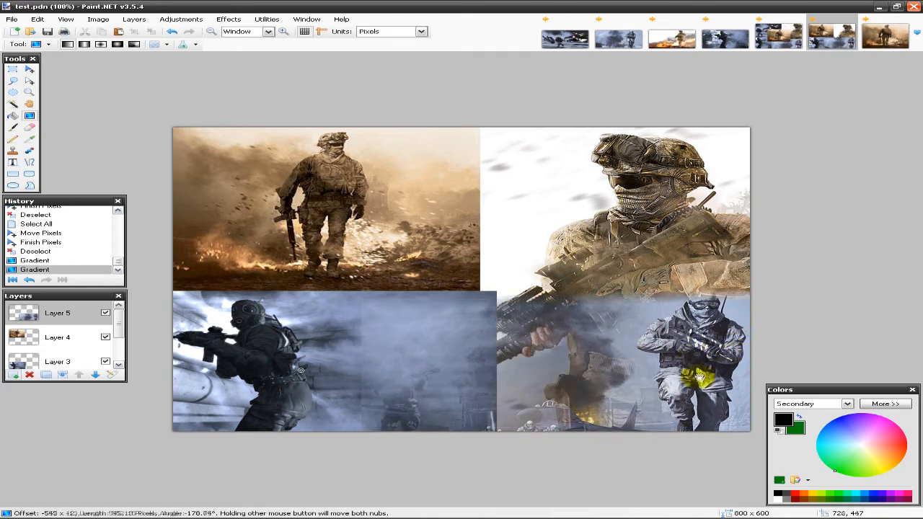
pyautogui.moveTo(700, 375); pyautogui.dragTo(321, 384)
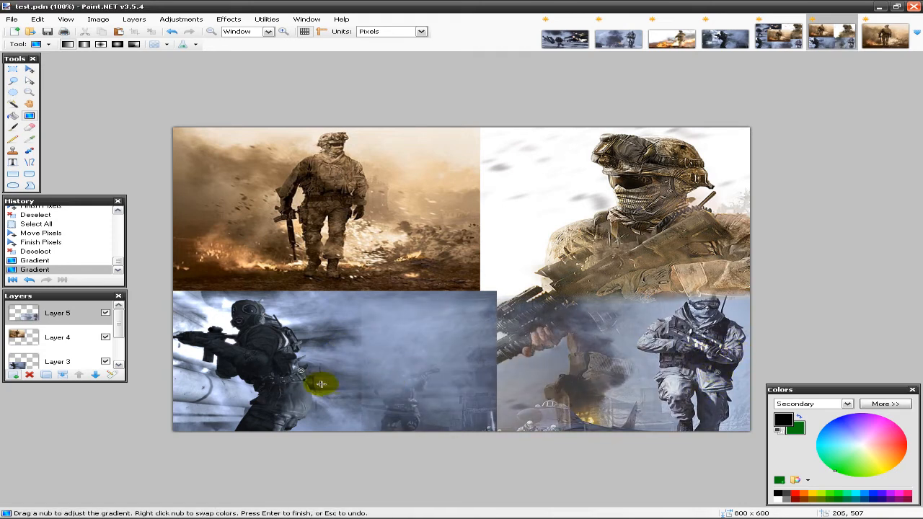
pyautogui.moveTo(321, 384); pyautogui.dragTo(483, 352)
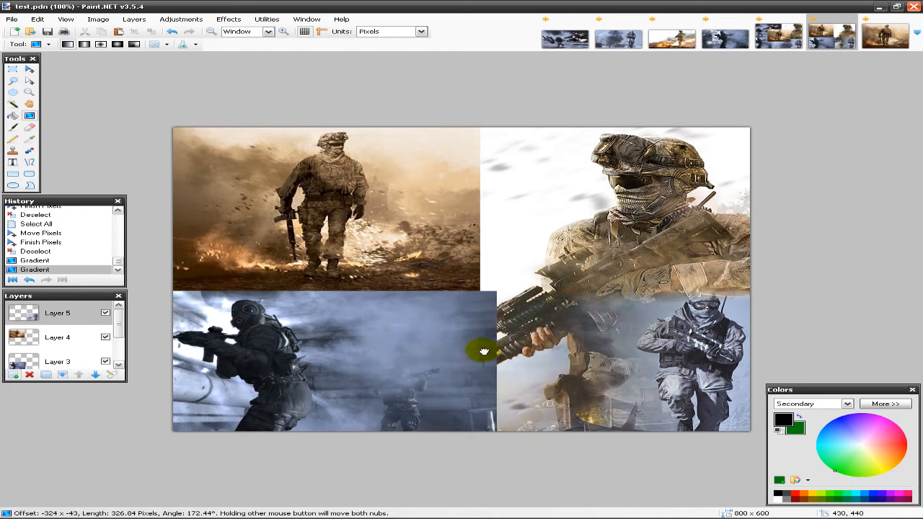
pyautogui.moveTo(483, 352); pyautogui.dragTo(287, 359)
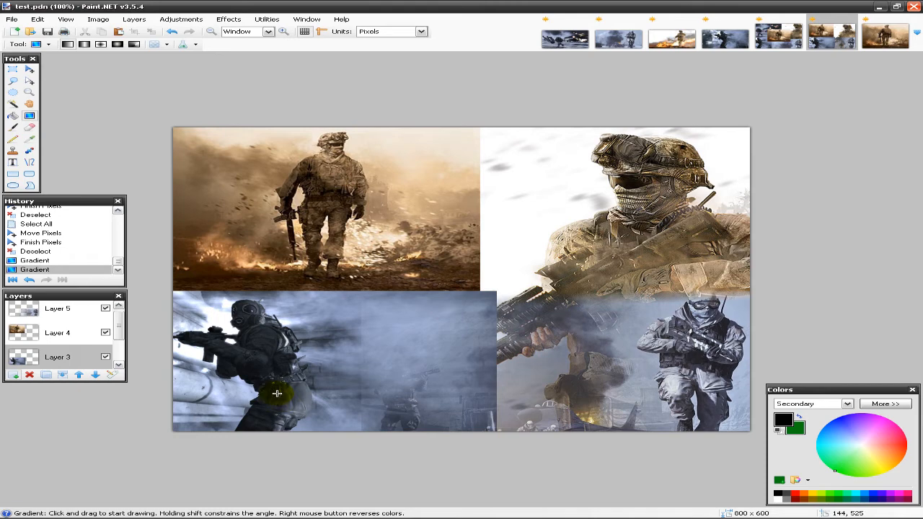
pyautogui.moveTo(178, 160)
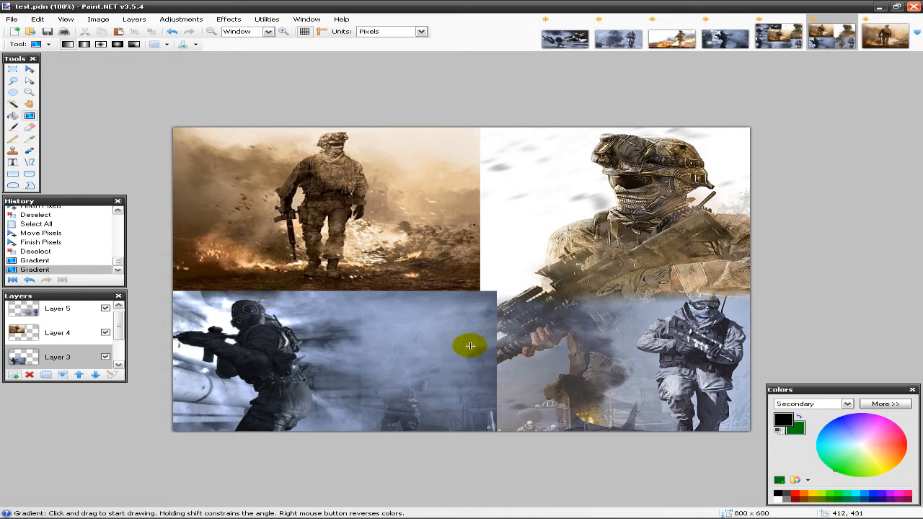
# Widen the masked soldier photo's right-edge fade into the snowy scene, then fade its top edge
pyautogui.moveTo(471, 346); pyautogui.dragTo(498, 344)
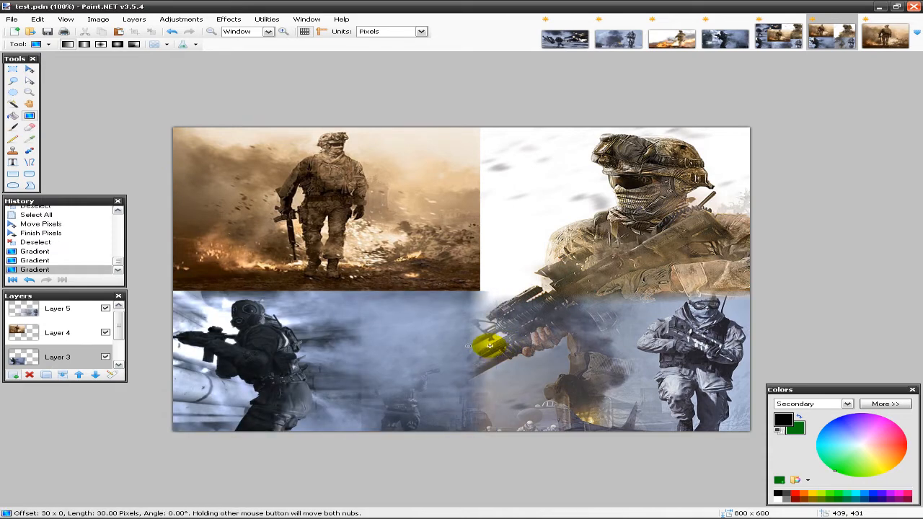
pyautogui.moveTo(490, 347); pyautogui.dragTo(426, 346)
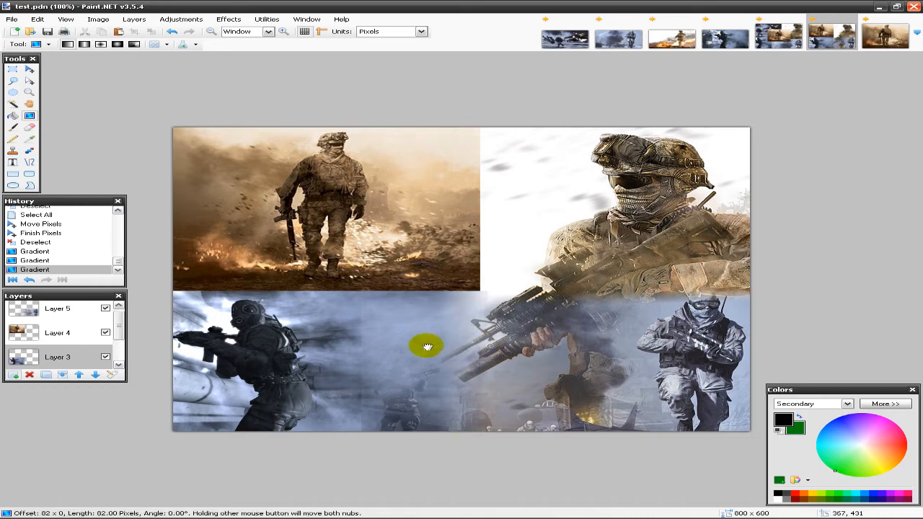
pyautogui.moveTo(427, 346); pyautogui.dragTo(358, 348)
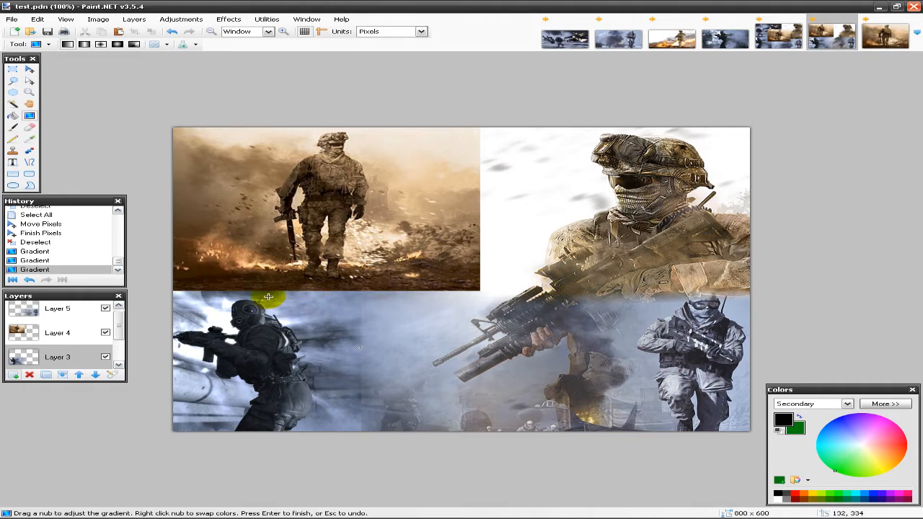
pyautogui.moveTo(268, 298); pyautogui.dragTo(268, 292)
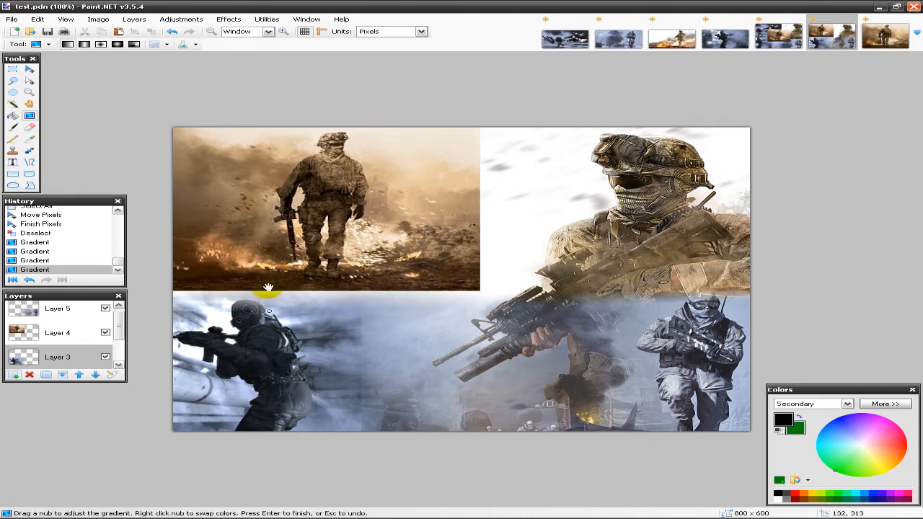
pyautogui.moveTo(59, 105)
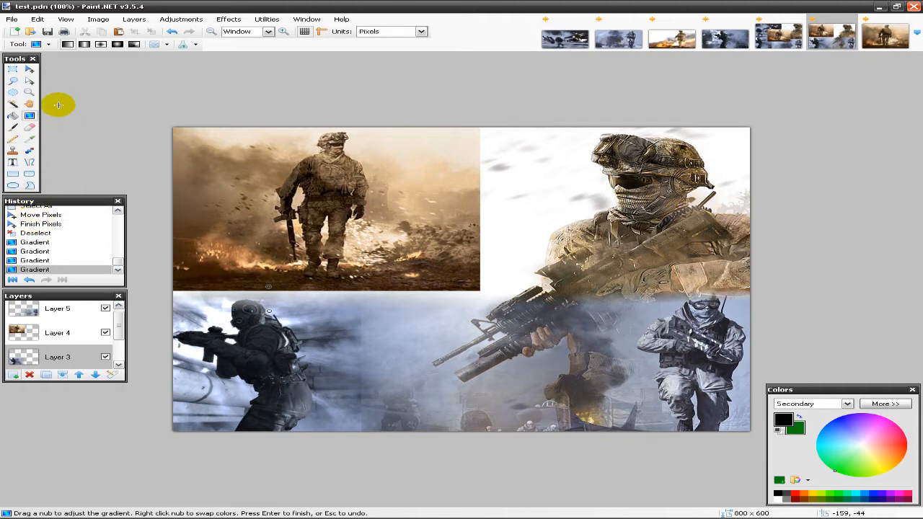
# Commit the bottom-left fades and fade the desert soldier photo's right edge
pyautogui.click(57, 332)
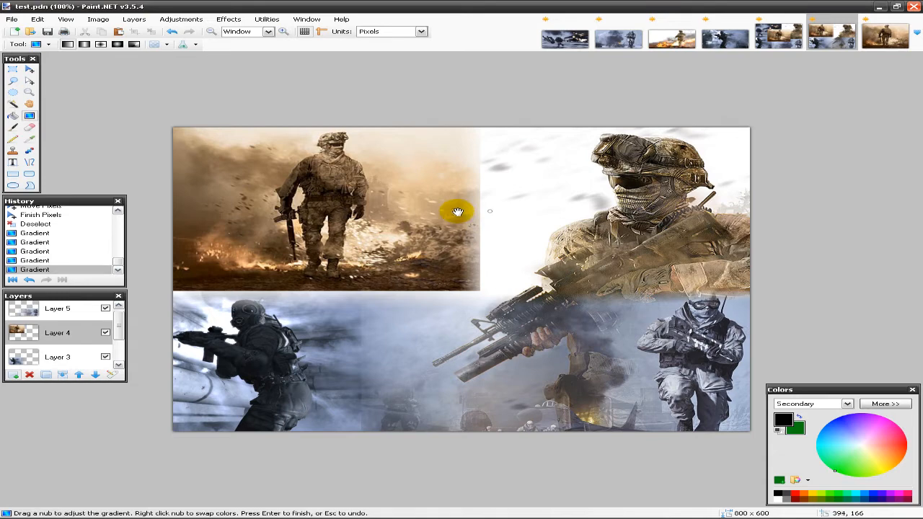
pyautogui.moveTo(458, 211); pyautogui.dragTo(476, 212)
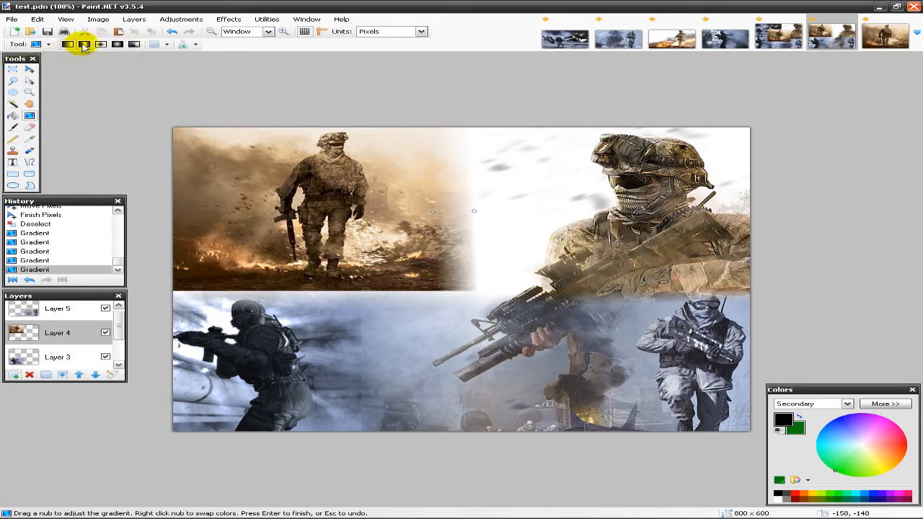
# Pick a different gradient type and draw a fade on the desert photo's bottom edge
pyautogui.click(117, 44)
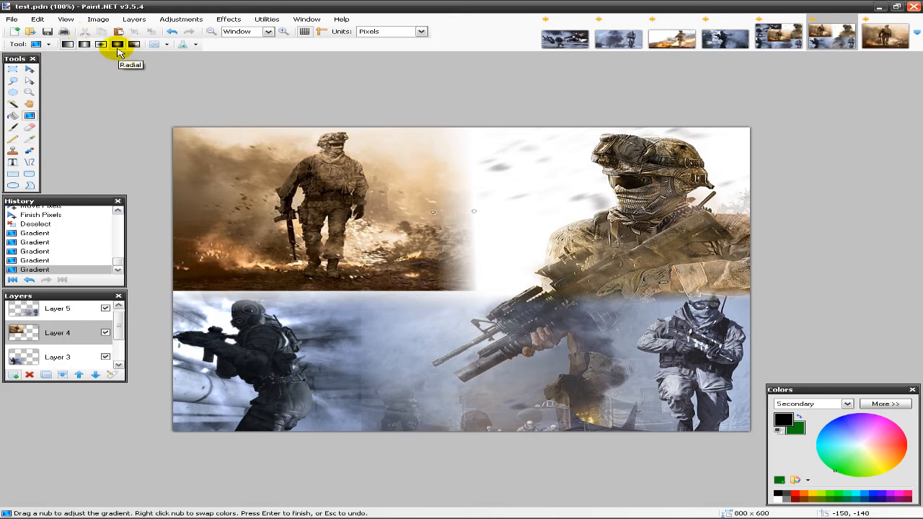
pyautogui.moveTo(433, 212); pyautogui.dragTo(396, 215)
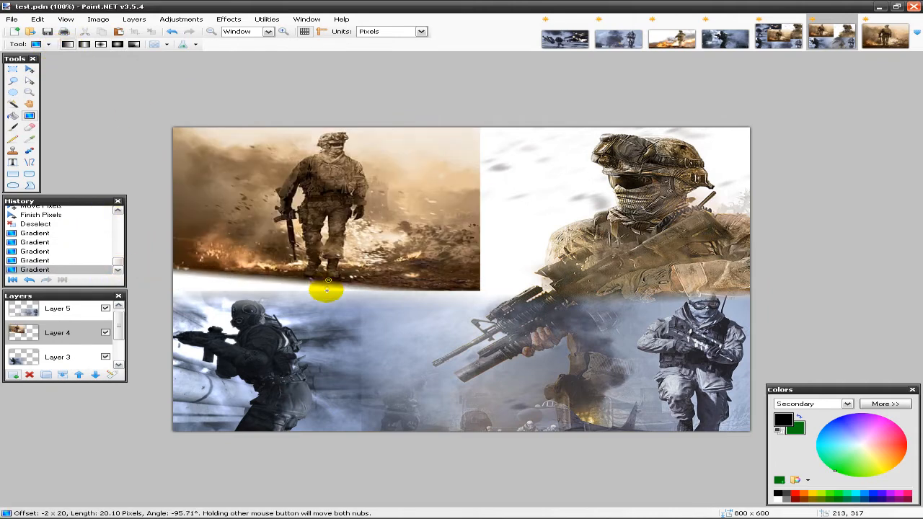
pyautogui.moveTo(327, 292); pyautogui.dragTo(327, 277)
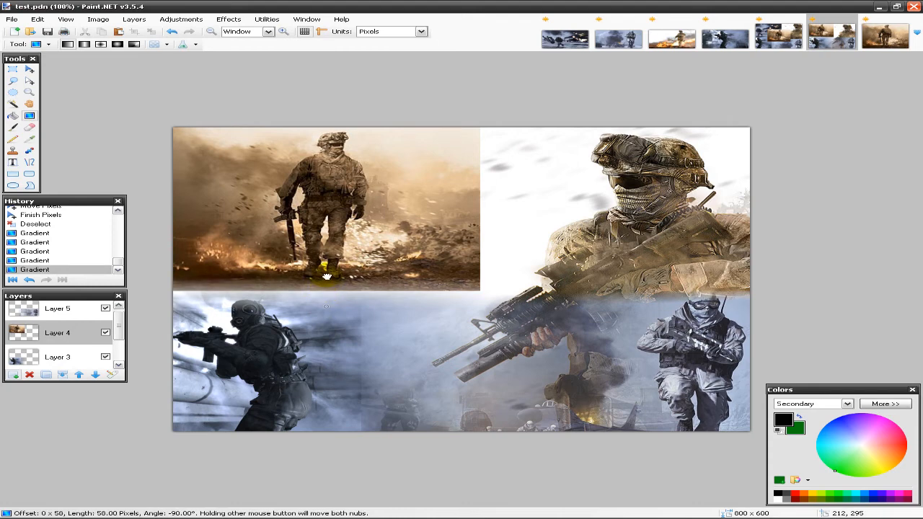
pyautogui.moveTo(327, 277); pyautogui.dragTo(330, 302)
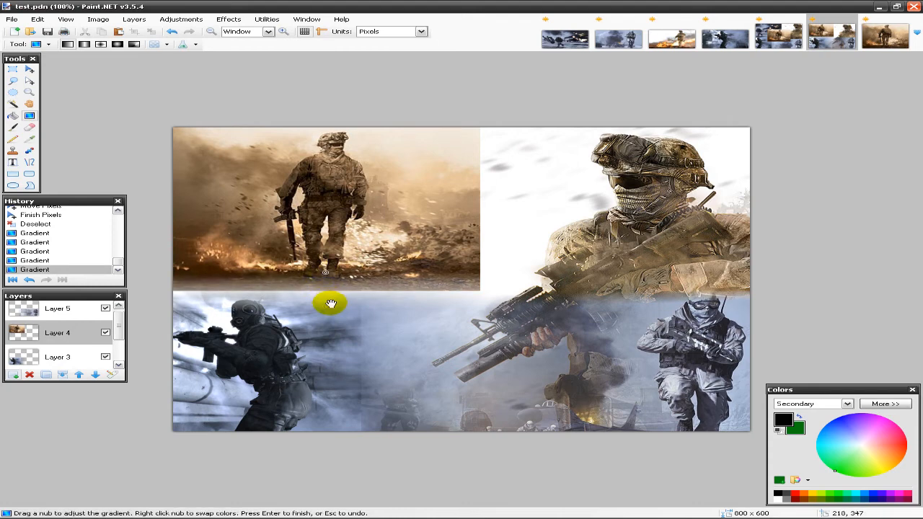
pyautogui.moveTo(331, 303); pyautogui.dragTo(325, 290)
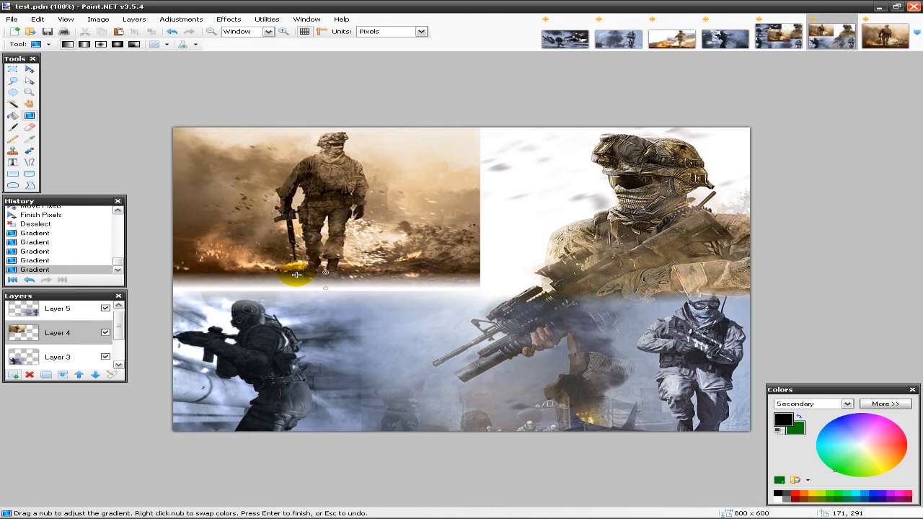
# Extend and fine-tune the bottom-edge fade, then reapply the soft right-edge fade
pyautogui.moveTo(296, 275); pyautogui.dragTo(302, 192)
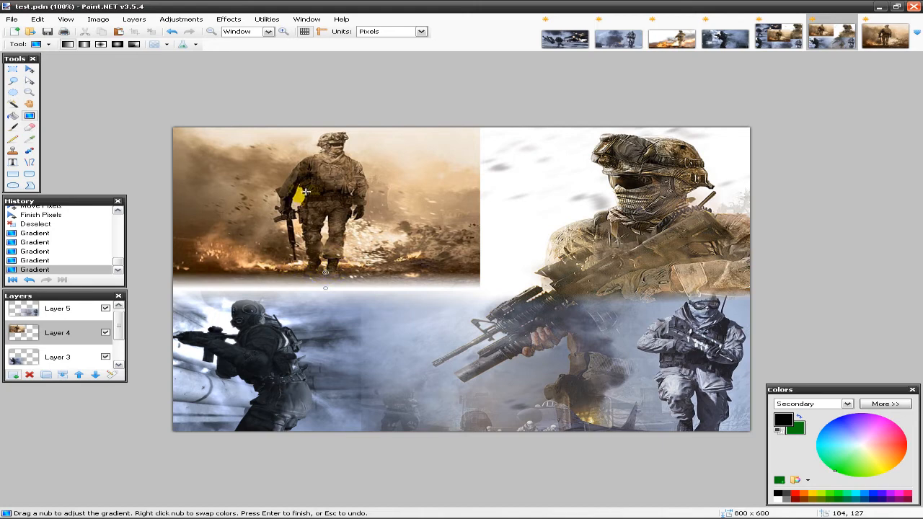
pyautogui.moveTo(300, 195); pyautogui.dragTo(359, 217)
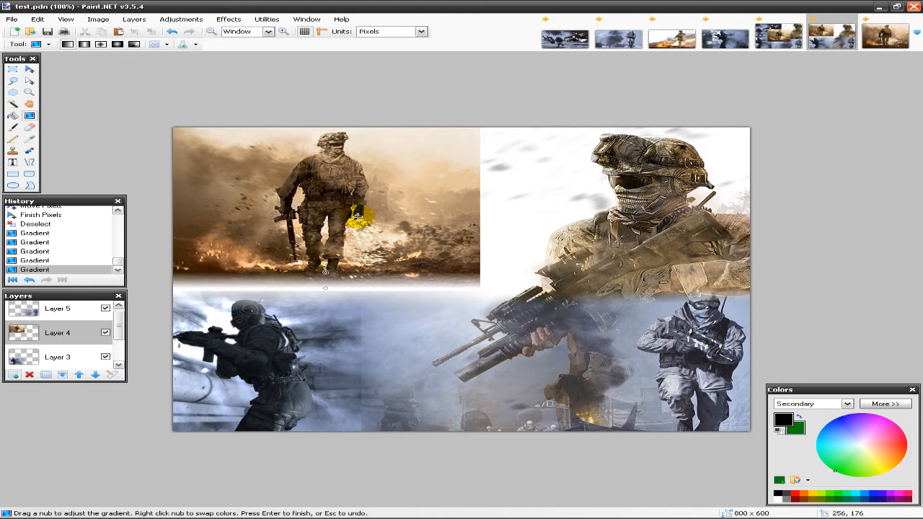
pyautogui.moveTo(354, 220); pyautogui.dragTo(469, 209)
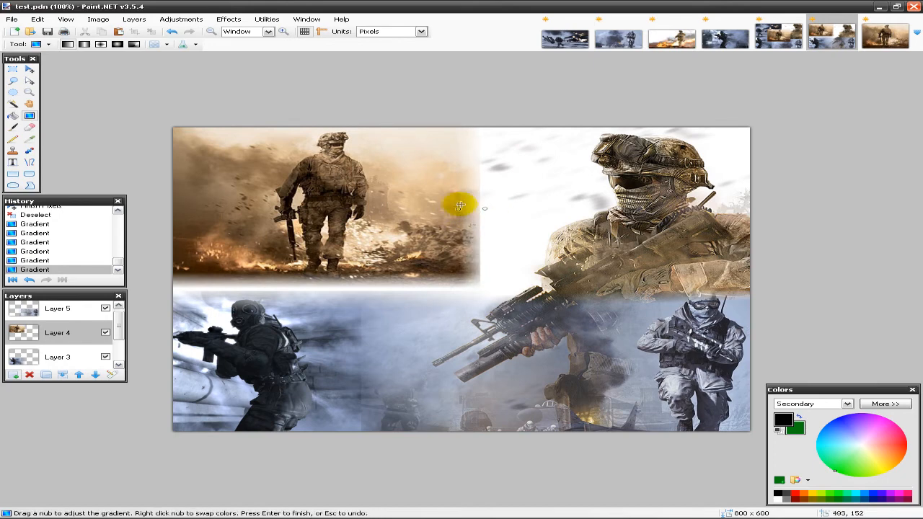
pyautogui.moveTo(460, 206); pyautogui.dragTo(473, 204)
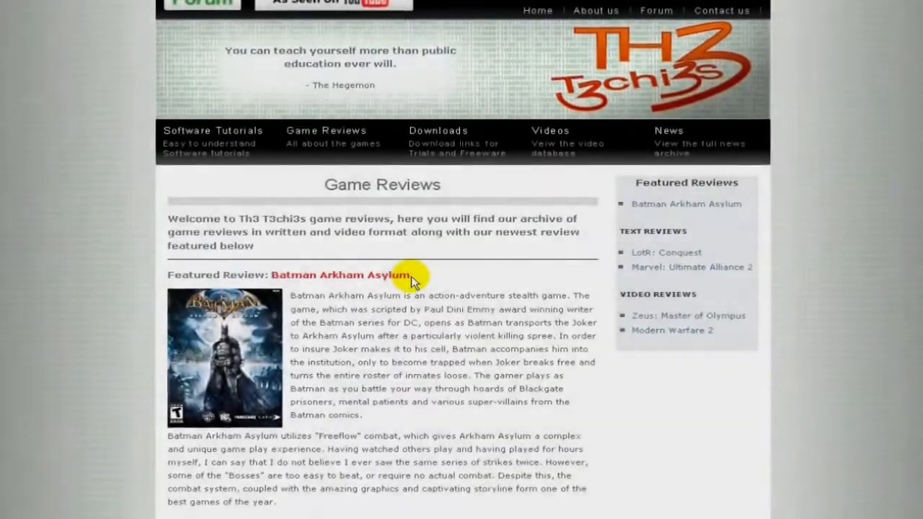
# Open the Software Tutorials section and scroll through the tutorial categories
pyautogui.click(212, 130)
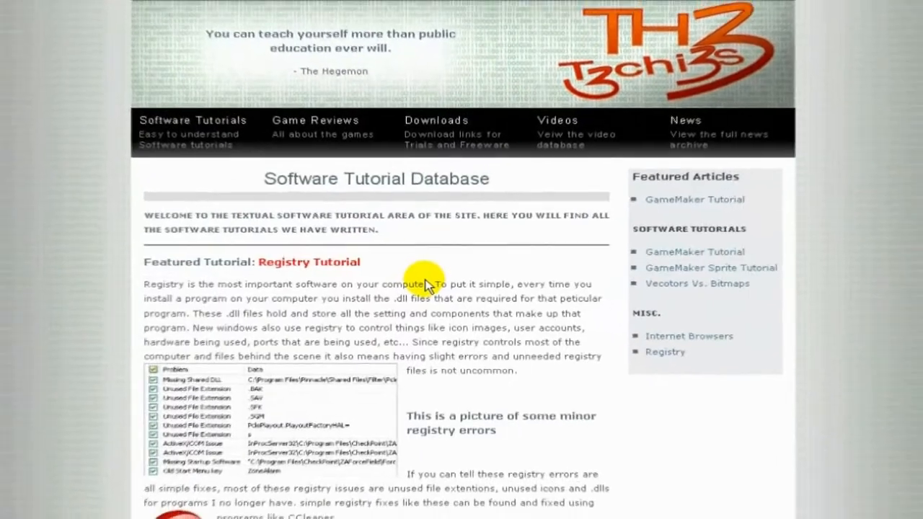
pyautogui.scroll(-3)
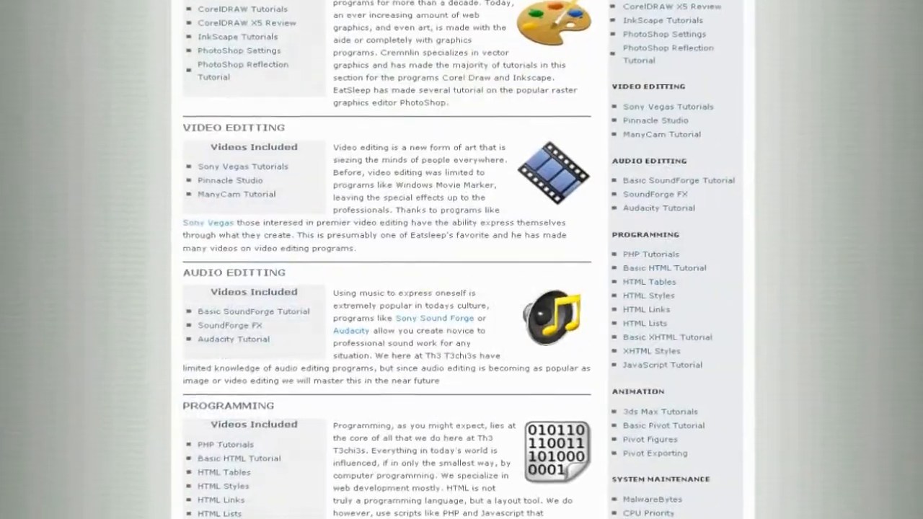
pyautogui.scroll(-3)
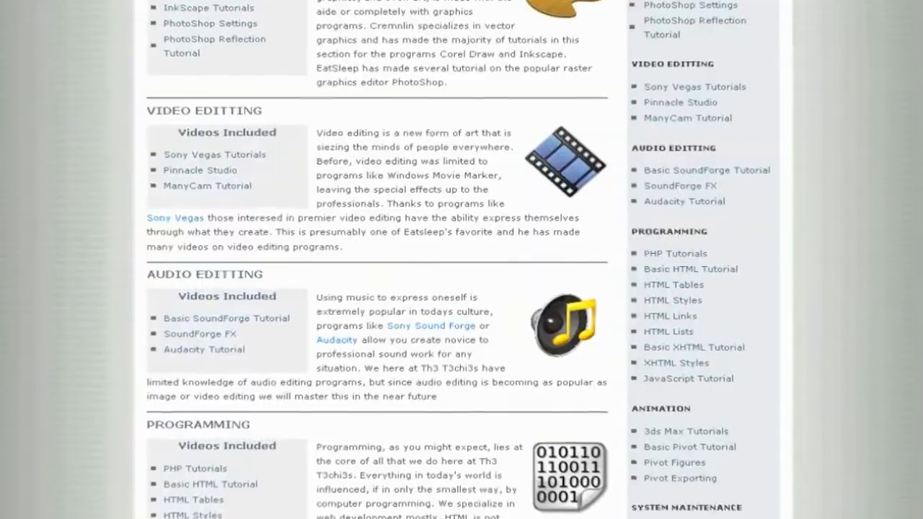